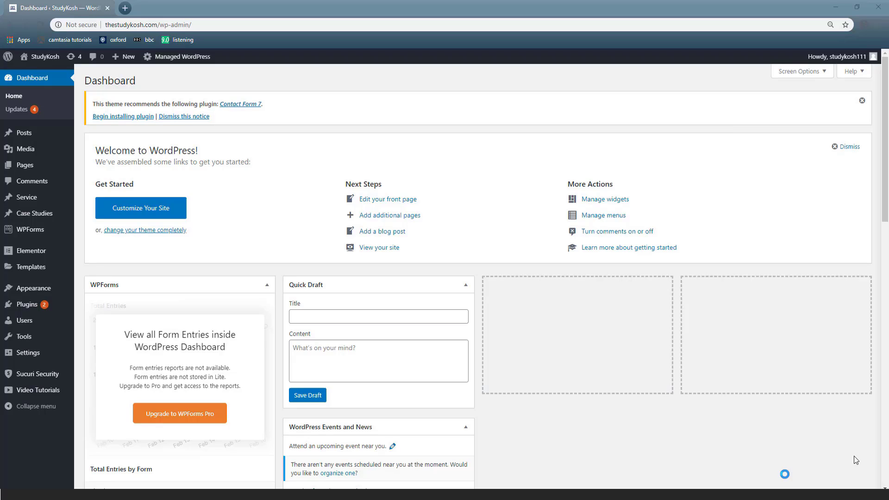
pyautogui.moveTo(888, 290)
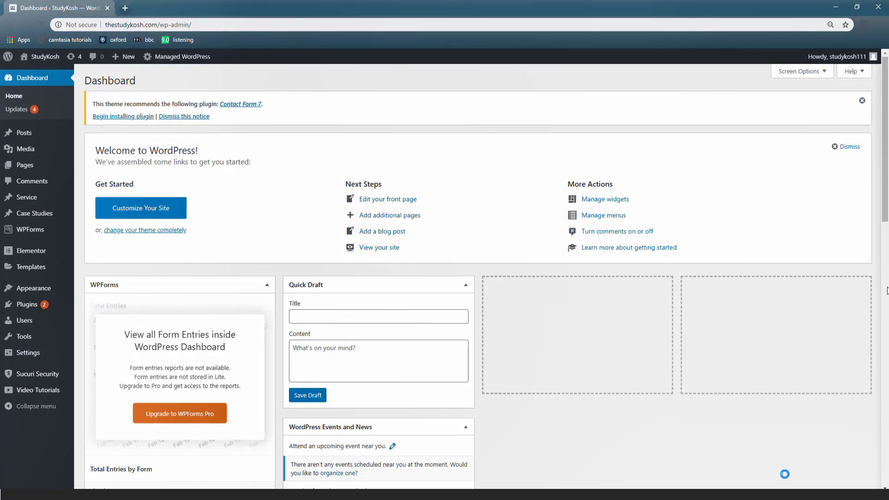
# Reveal the Screen Options panel listing the eight dashboard boxes, all currently enabled
pyautogui.scroll(-3)
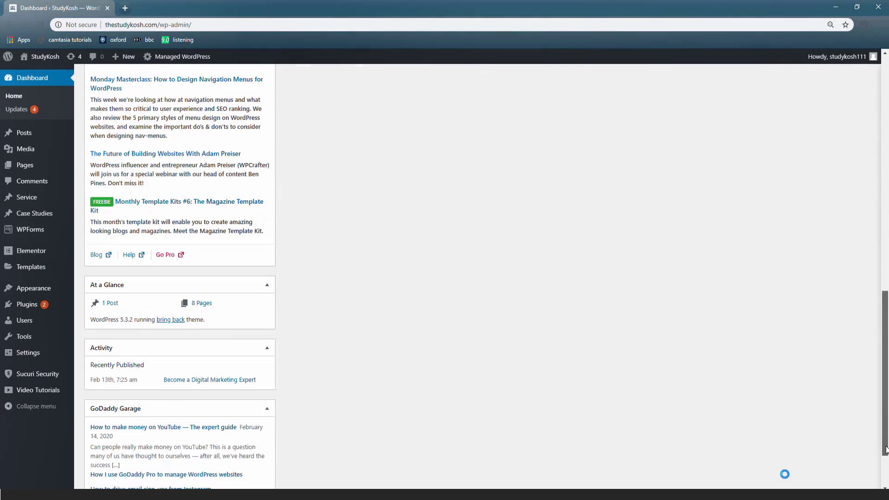
pyautogui.scroll(3)
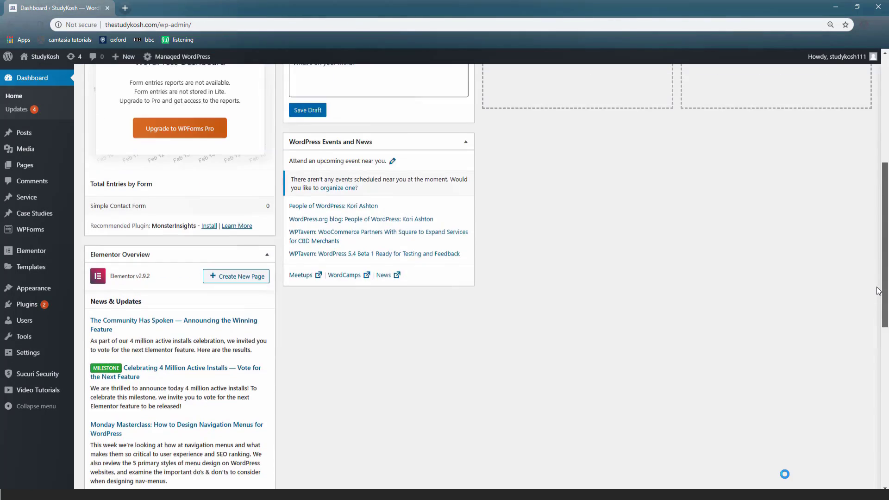
pyautogui.scroll(3)
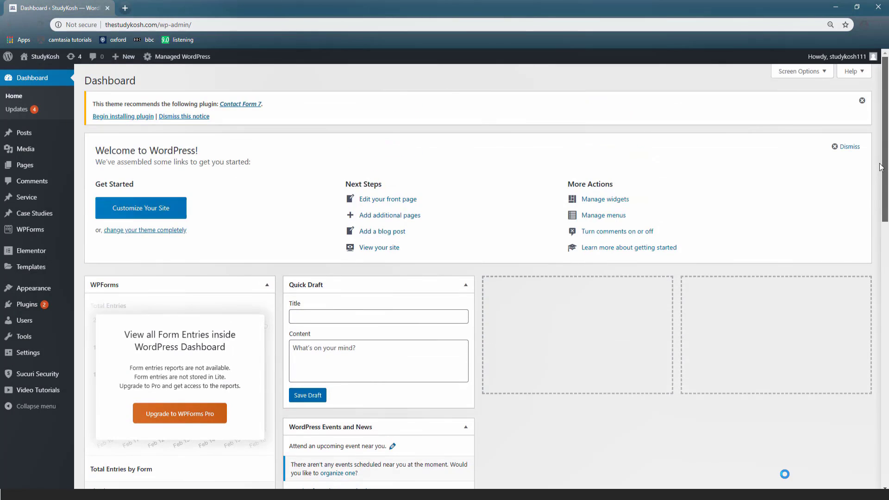
pyautogui.moveTo(815, 79)
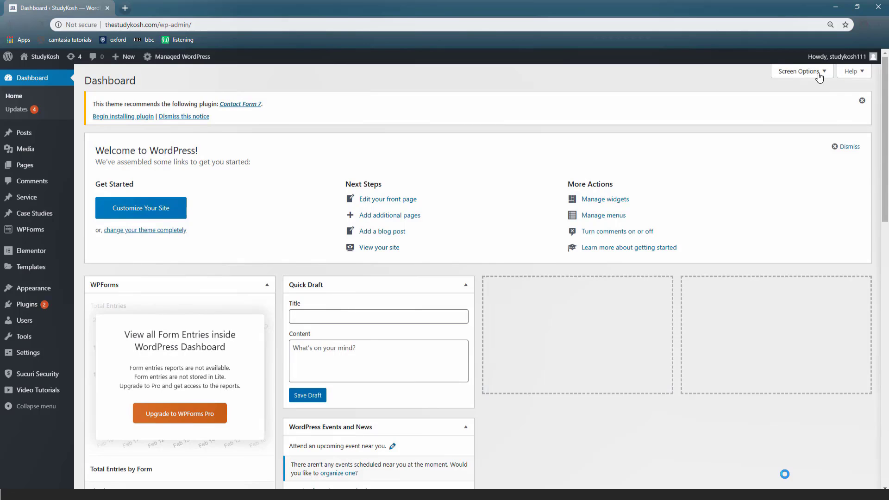
pyautogui.click(800, 71)
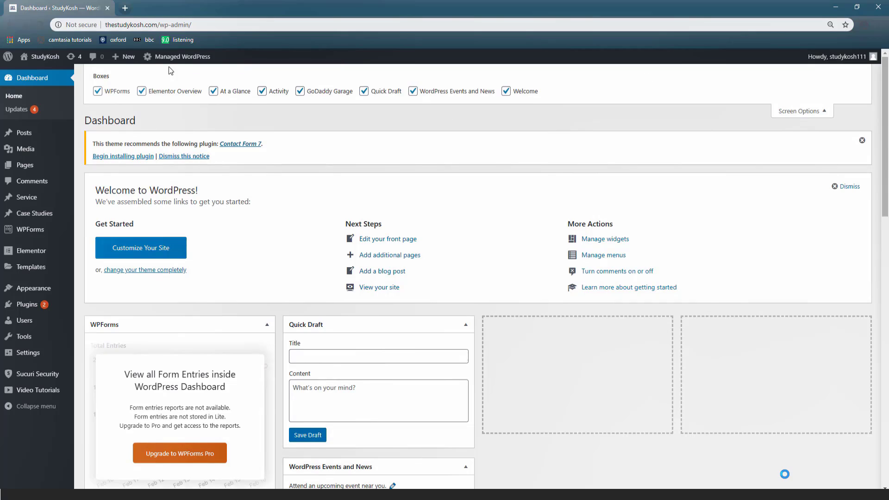
pyautogui.moveTo(520, 99)
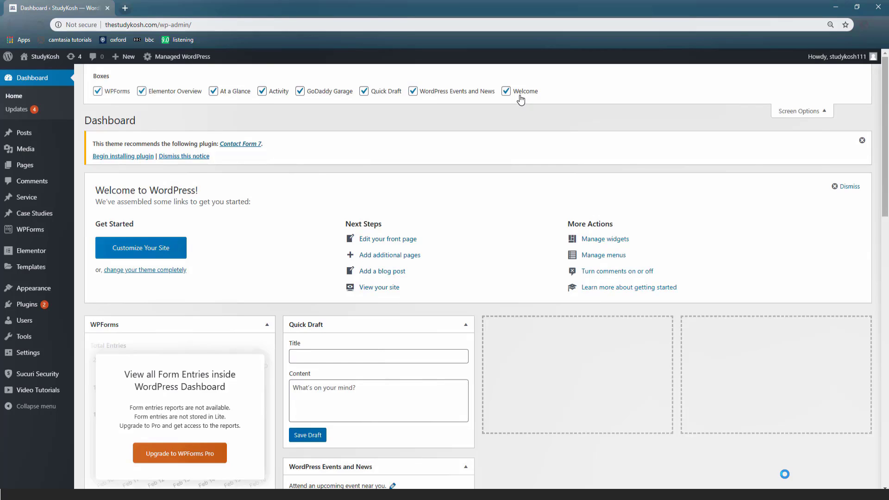
# Hide the WPForms, At a Glance, Activity, Quick Draft and Events and News boxes
pyautogui.click(98, 91)
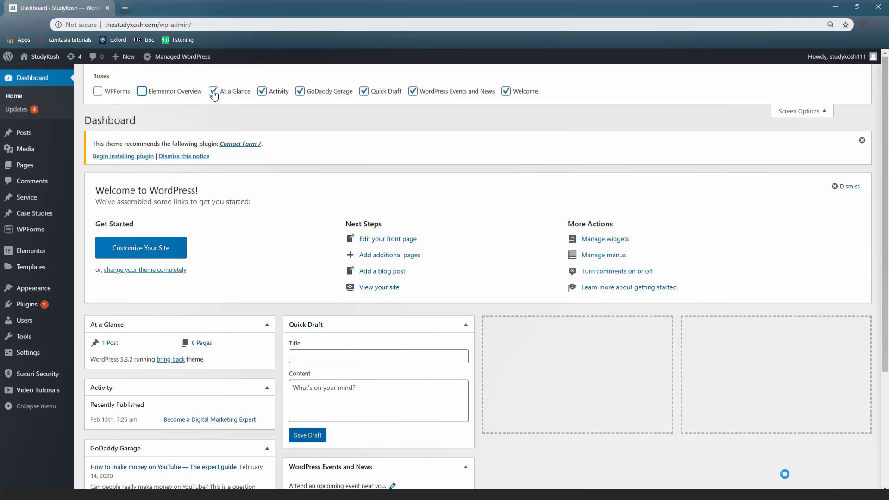
pyautogui.click(213, 91)
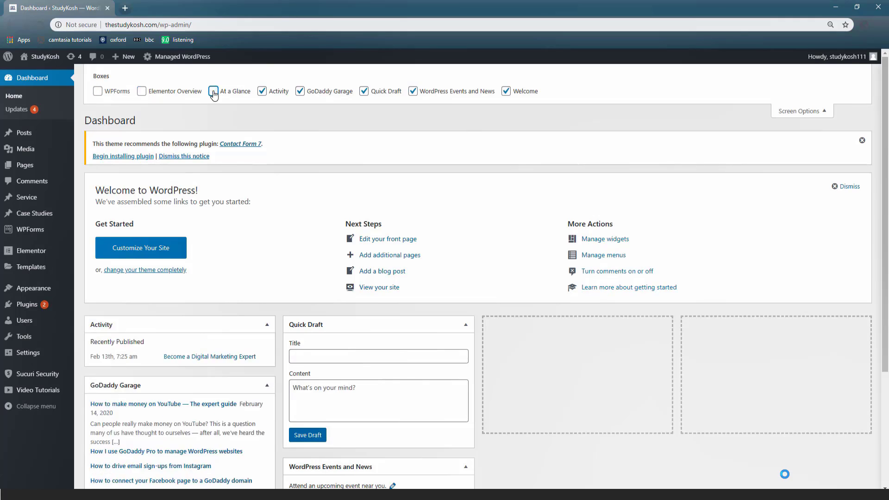
pyautogui.click(213, 91)
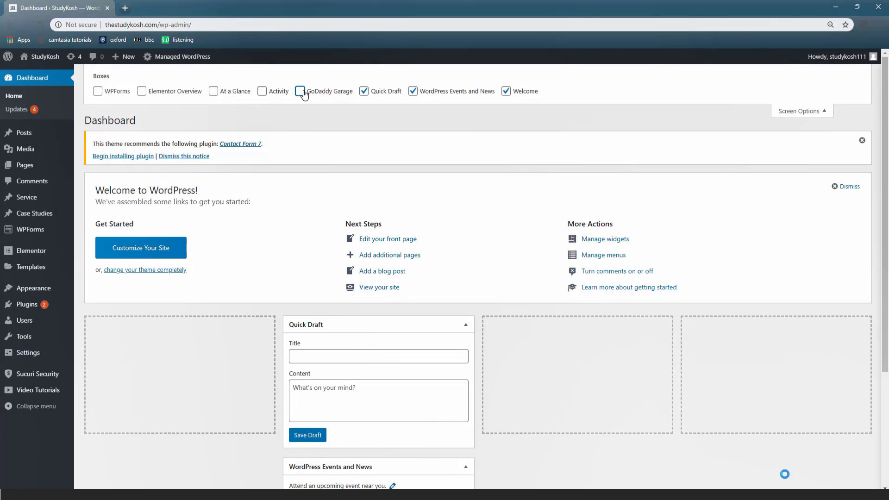
pyautogui.click(364, 91)
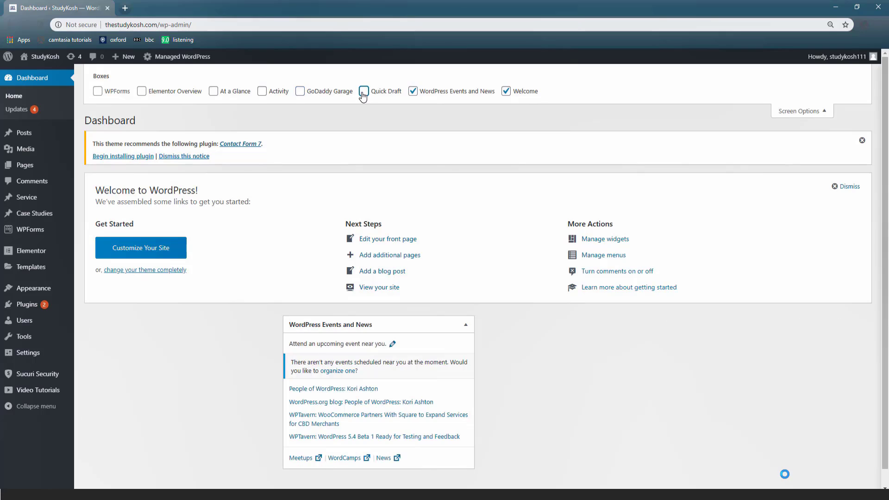
pyautogui.click(414, 91)
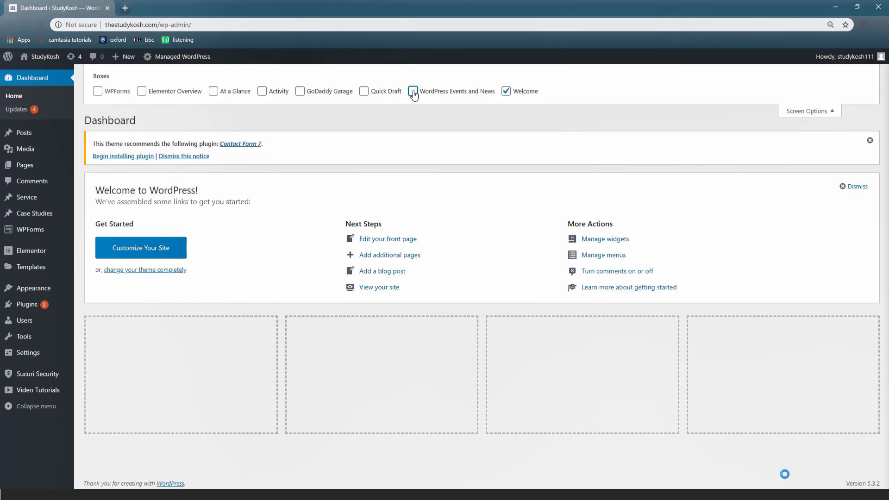
pyautogui.moveTo(505, 98)
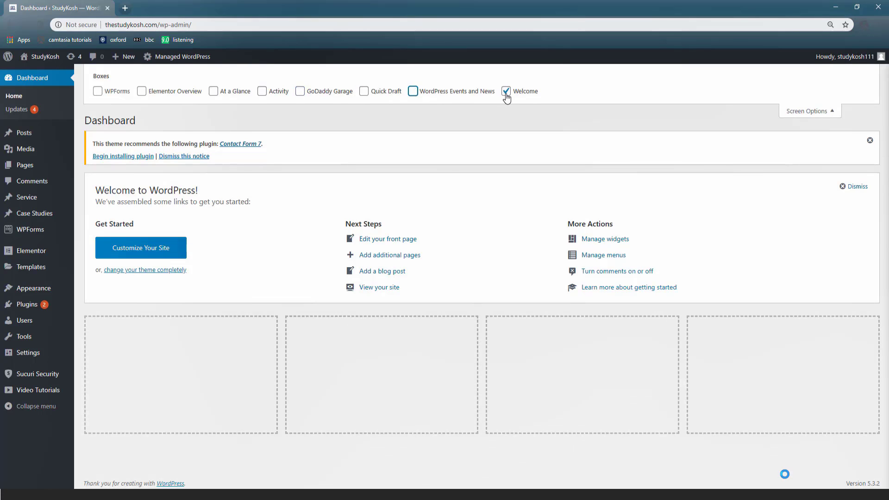
# Hide the Welcome box by mistake, then re-enable it so it stays visible
pyautogui.click(506, 91)
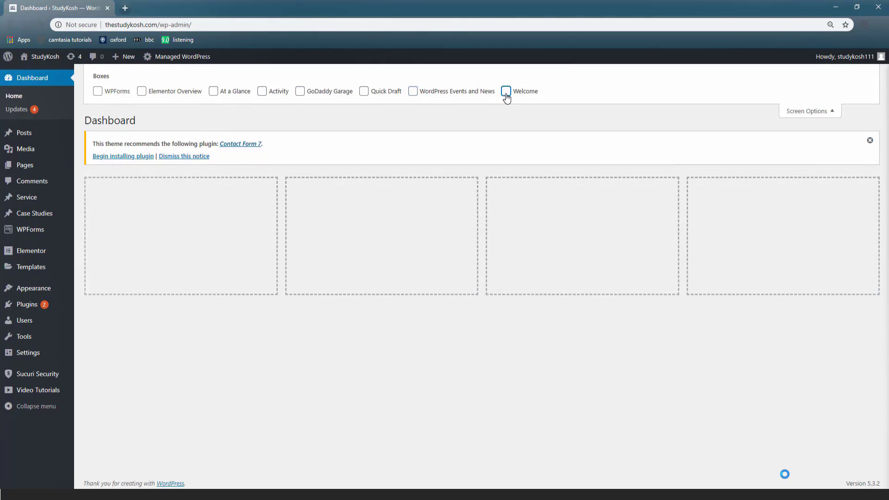
pyautogui.click(505, 92)
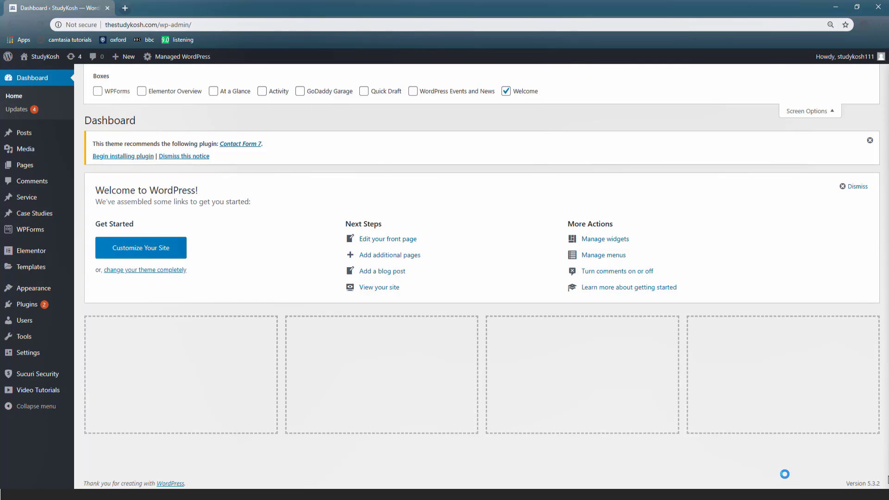
pyautogui.moveTo(795, 436)
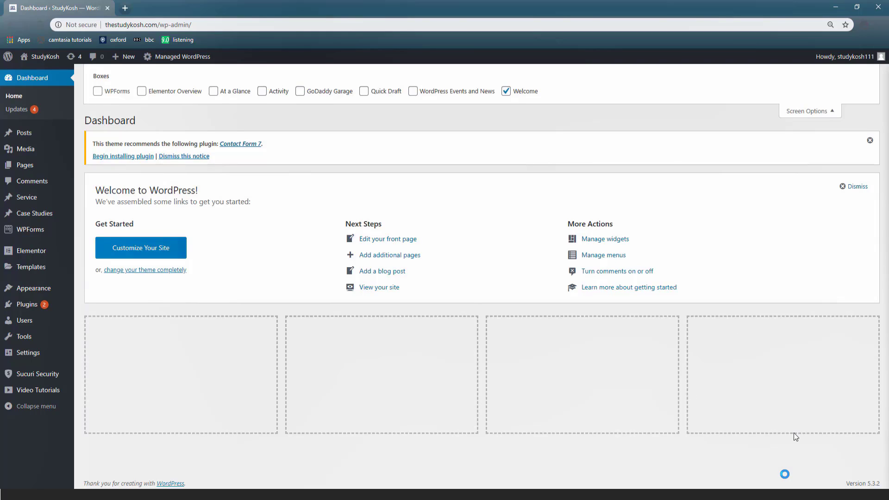